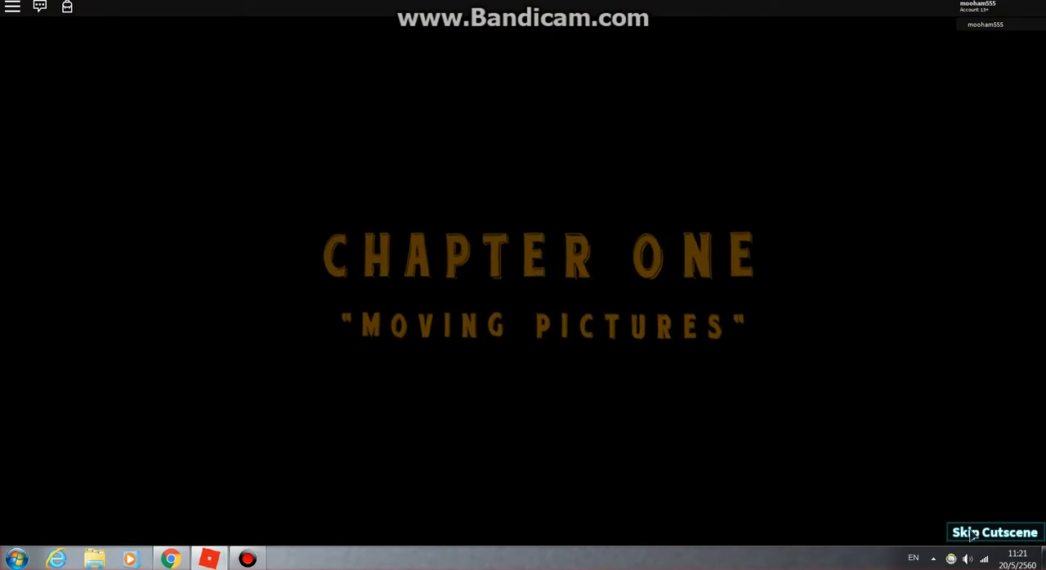
Step: Skip the Chapter One 'Moving Pictures' intro cutscene
{"action": "left_click", "coordinate": [994, 532]}
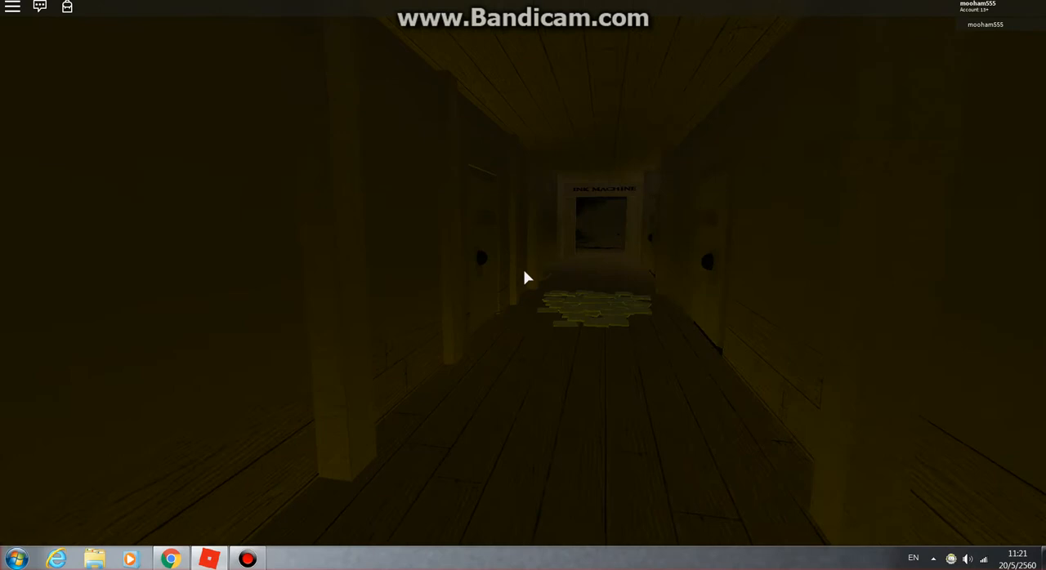
Step: Walk down the dark corridor toward the Ink Machine sign and close the Bandicam window
{"action": "key", "text": "w"}
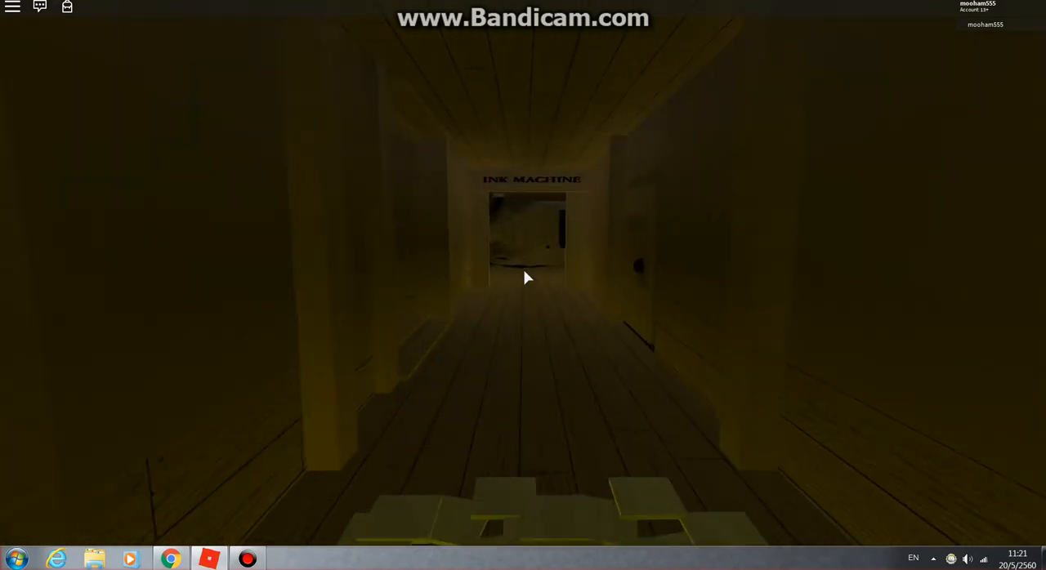
{"action": "key", "text": "w"}
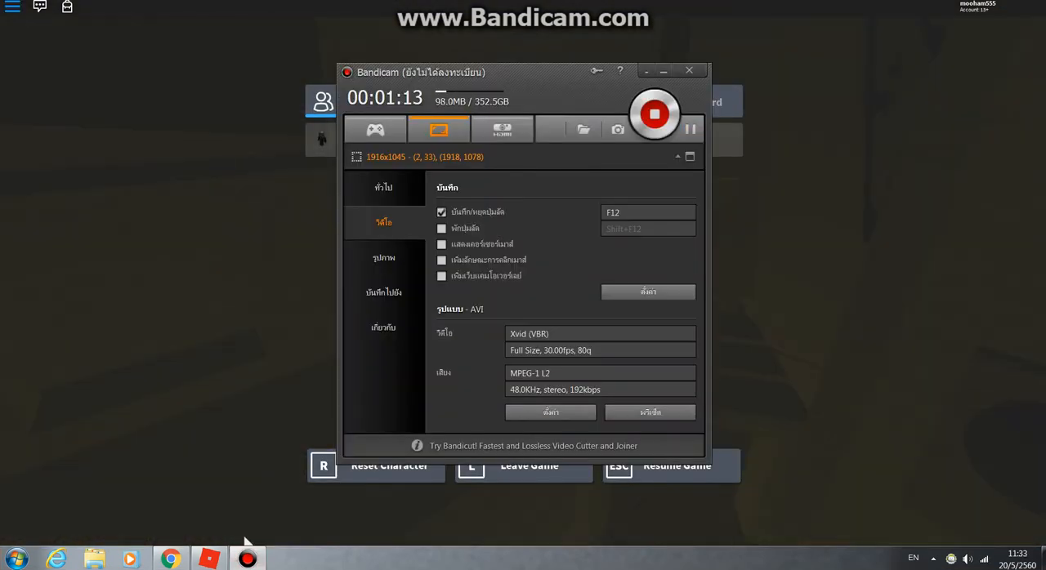
{"action": "left_click", "coordinate": [689, 70]}
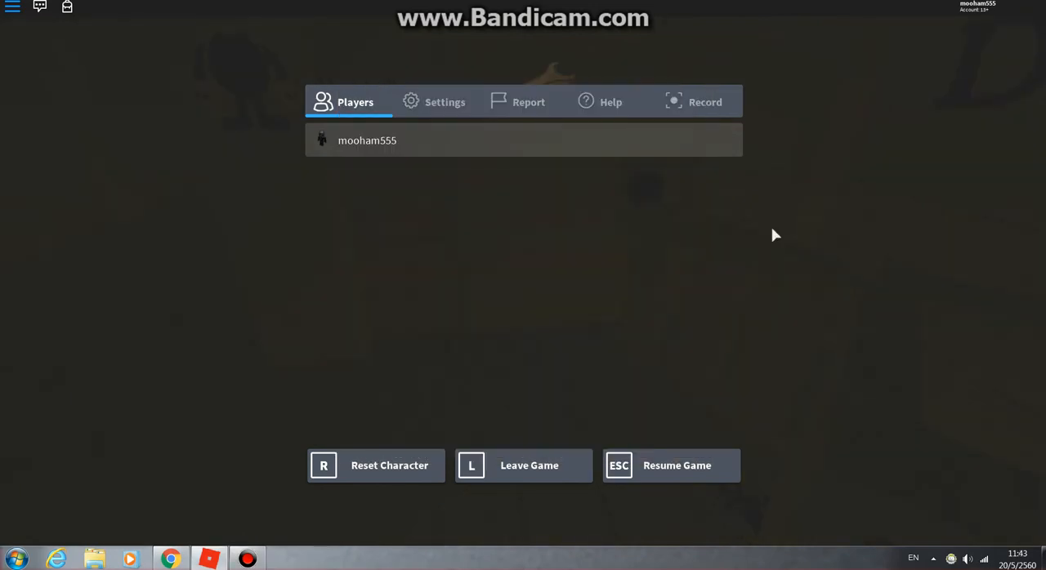